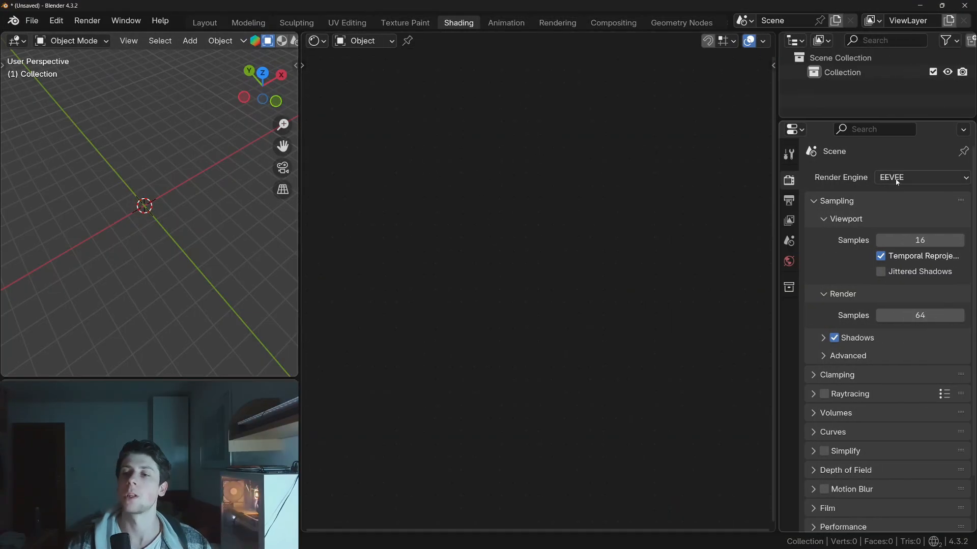
- Use Cycles on GPU Compute and lower the world background colour to dark gray
{"action": "left_click", "coordinate": [922, 177]}
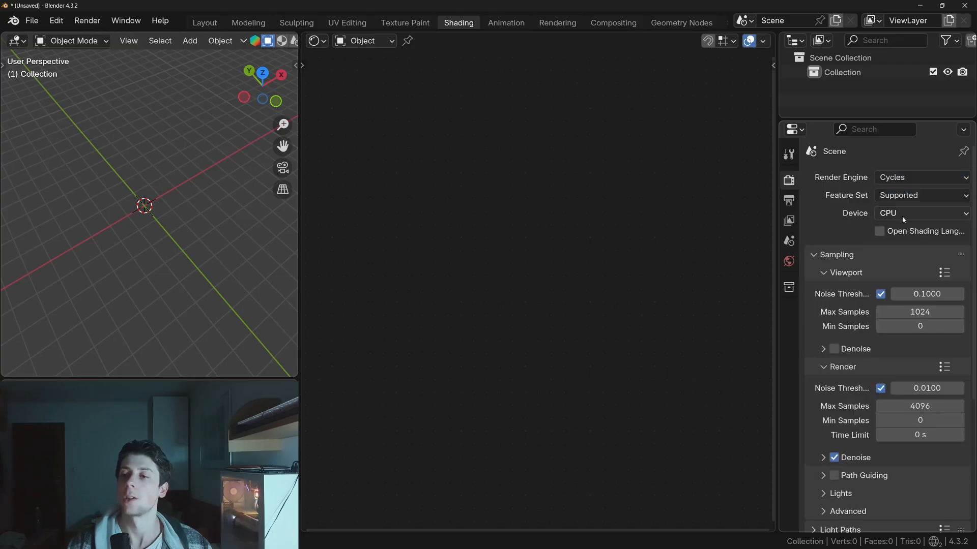
{"action": "left_click", "coordinate": [364, 40]}
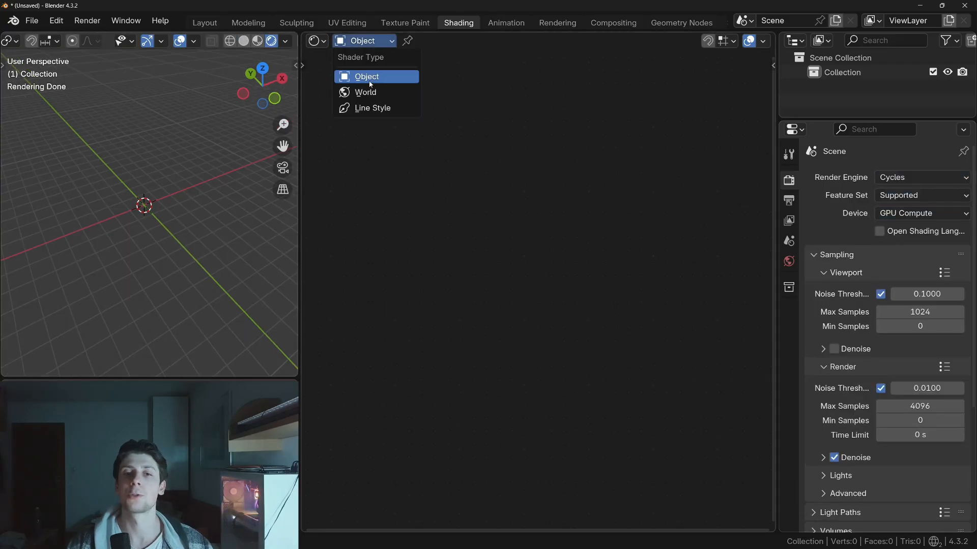
{"action": "left_click", "coordinate": [364, 91]}
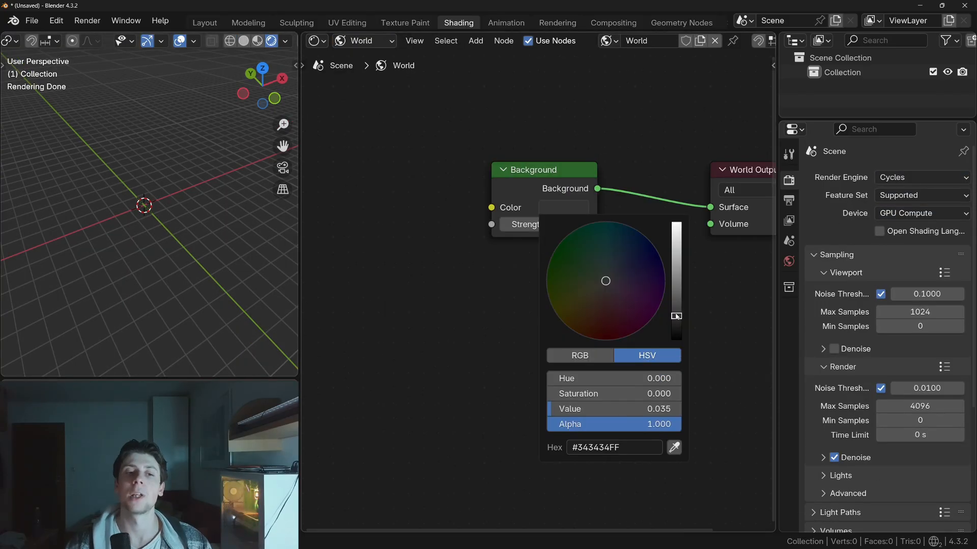
{"action": "mouse_move", "coordinate": [675, 317]}
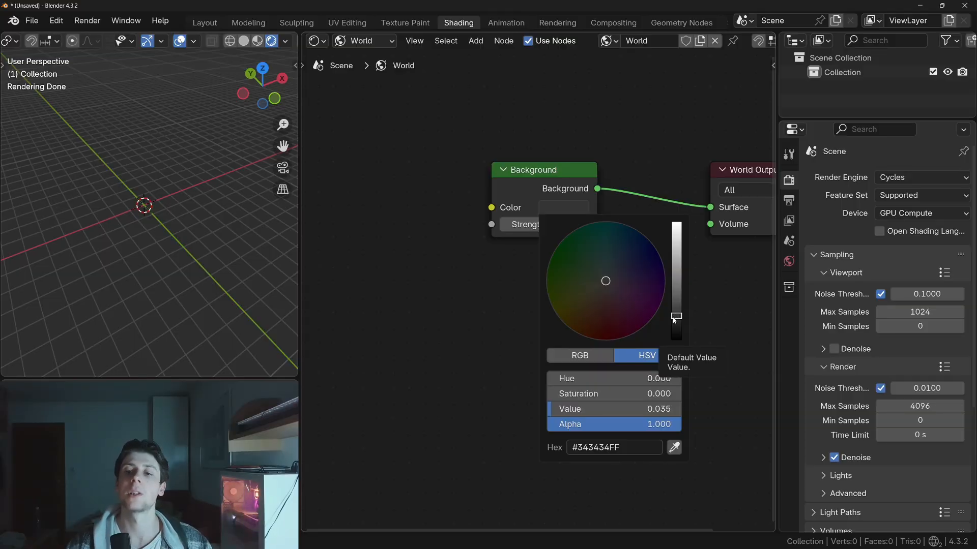
{"action": "left_click", "coordinate": [418, 289]}
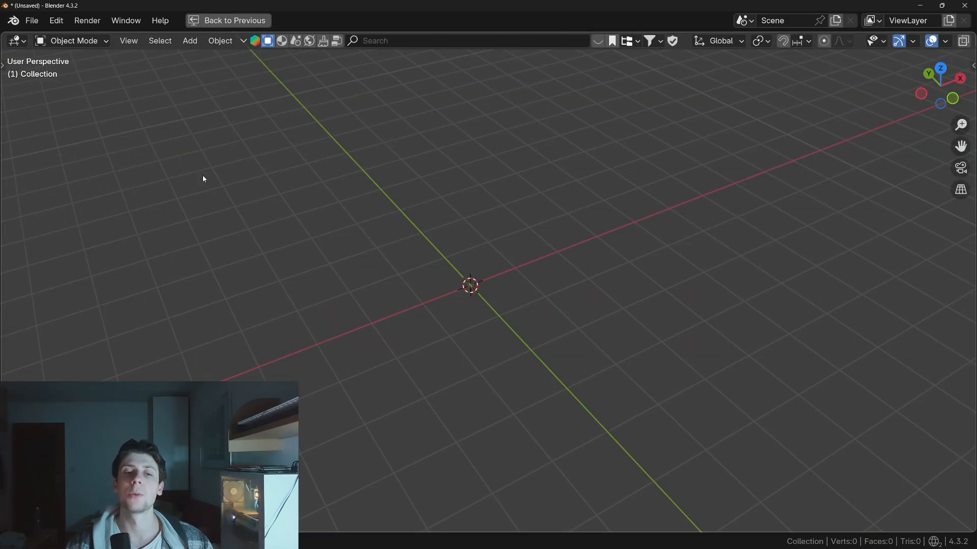
- Add a Suzanne monkey head mesh to the scene via Add > Mesh > Monkey
{"action": "left_click", "coordinate": [190, 41]}
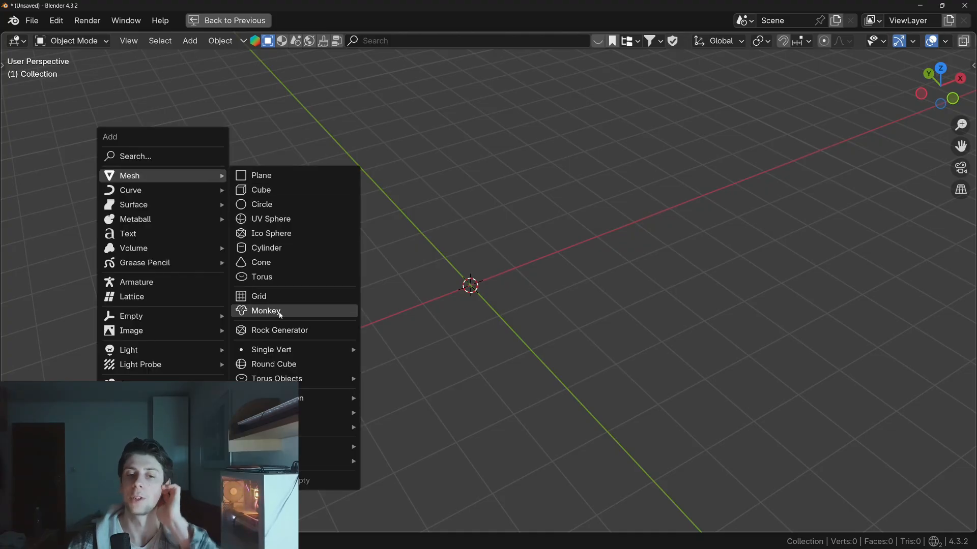
{"action": "left_click", "coordinate": [265, 312]}
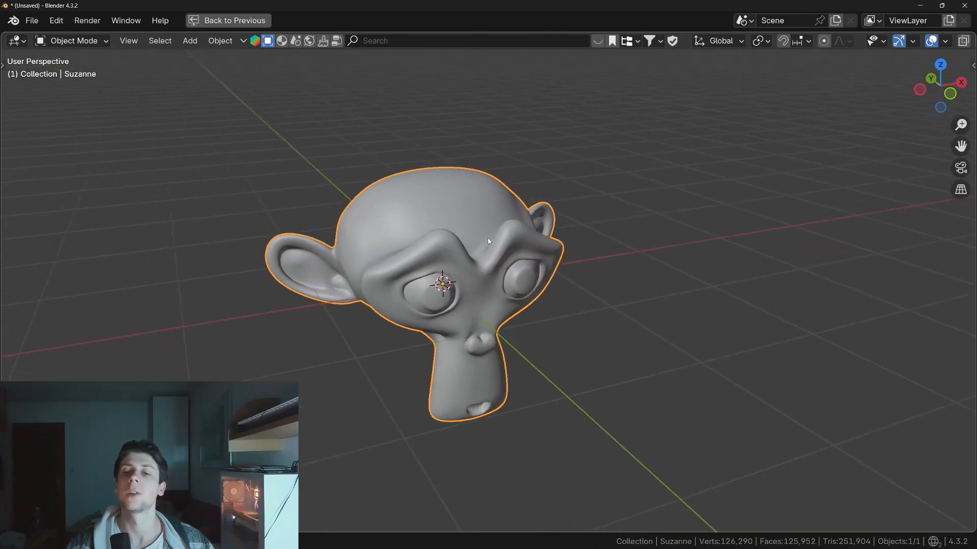
{"action": "scroll", "scroll_direction": "up", "scroll_amount": 3}
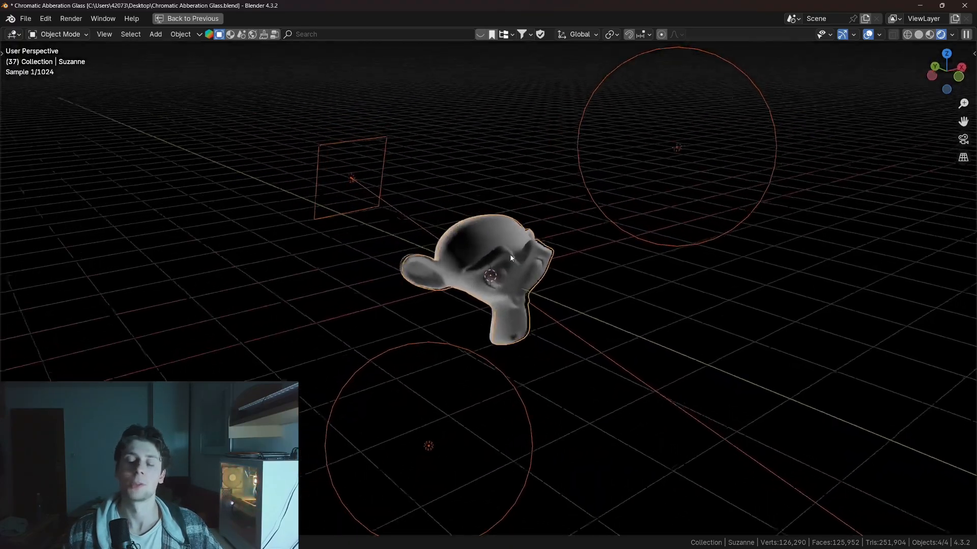
- Create a new material for Suzanne and add a Glass BSDF node via 'gl' search
{"action": "left_click", "coordinate": [457, 22]}
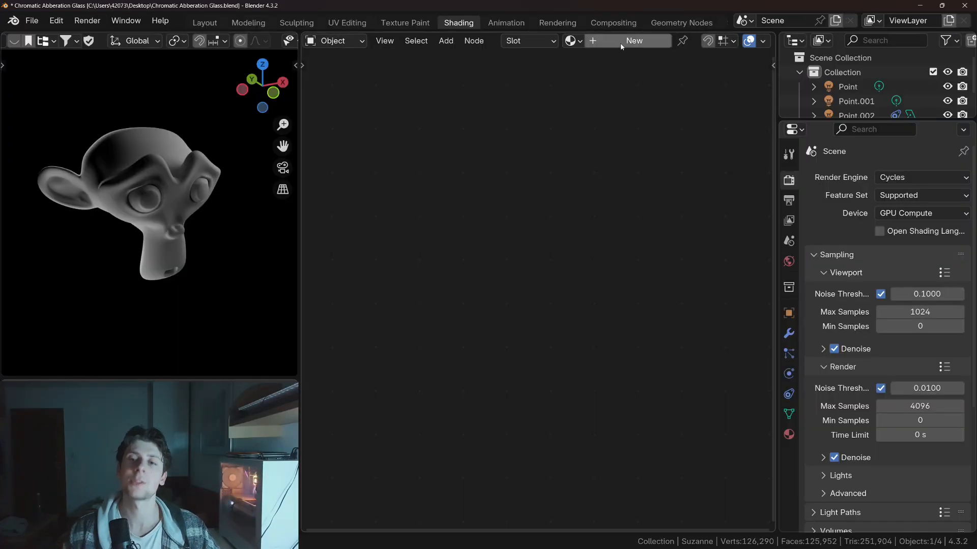
{"action": "left_click", "coordinate": [634, 41]}
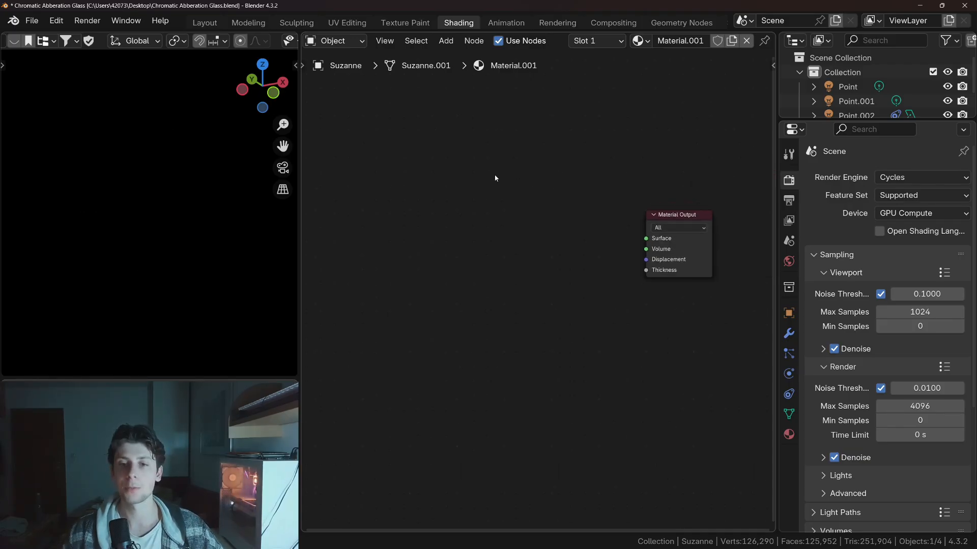
{"action": "type", "text": "gl"}
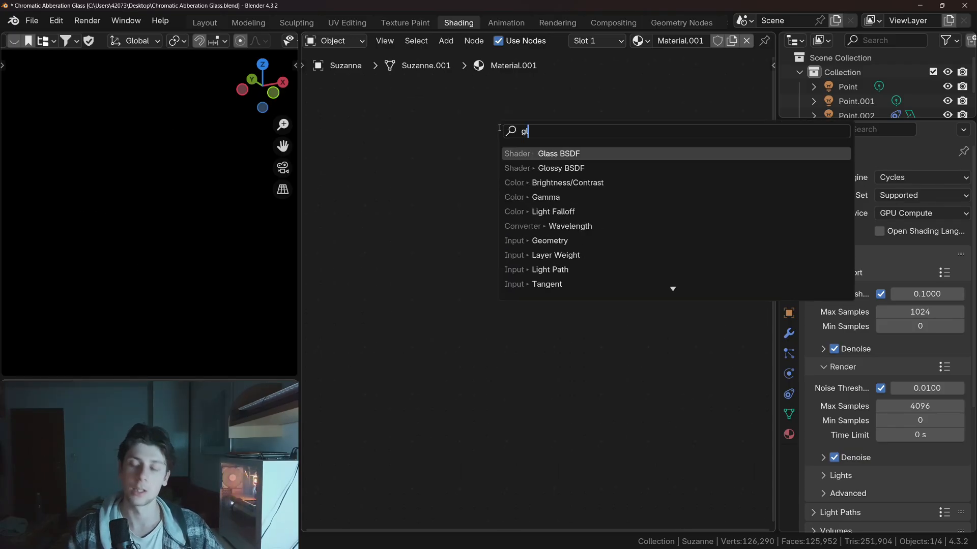
{"action": "left_click", "coordinate": [558, 153]}
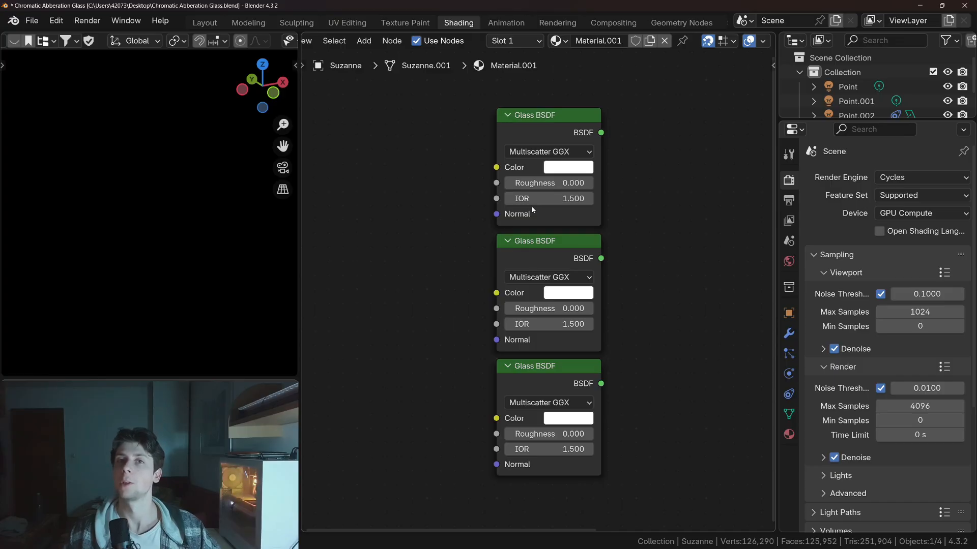
{"action": "mouse_move", "coordinate": [567, 191]}
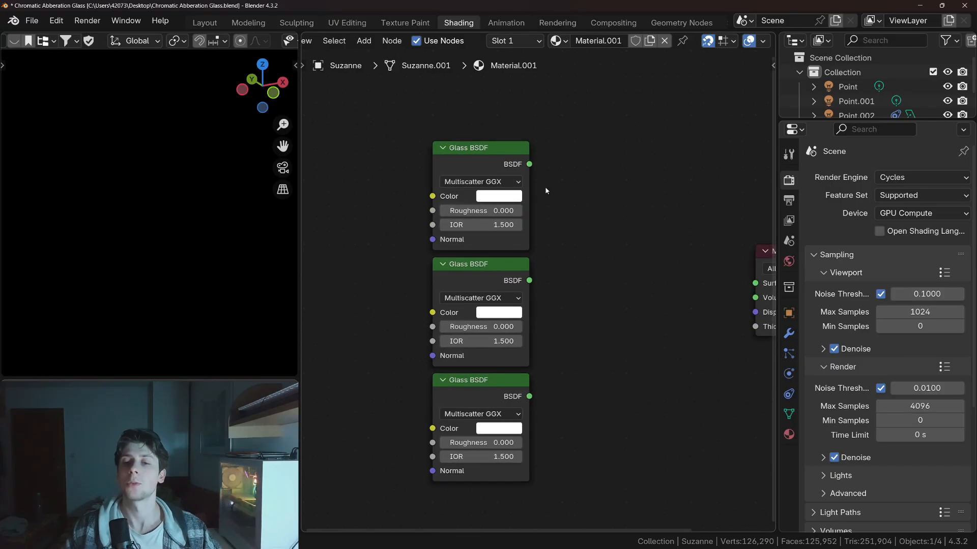
- Colour the Glass BSDF shaders cyan, magenta and yellow
{"action": "left_click", "coordinate": [499, 195]}
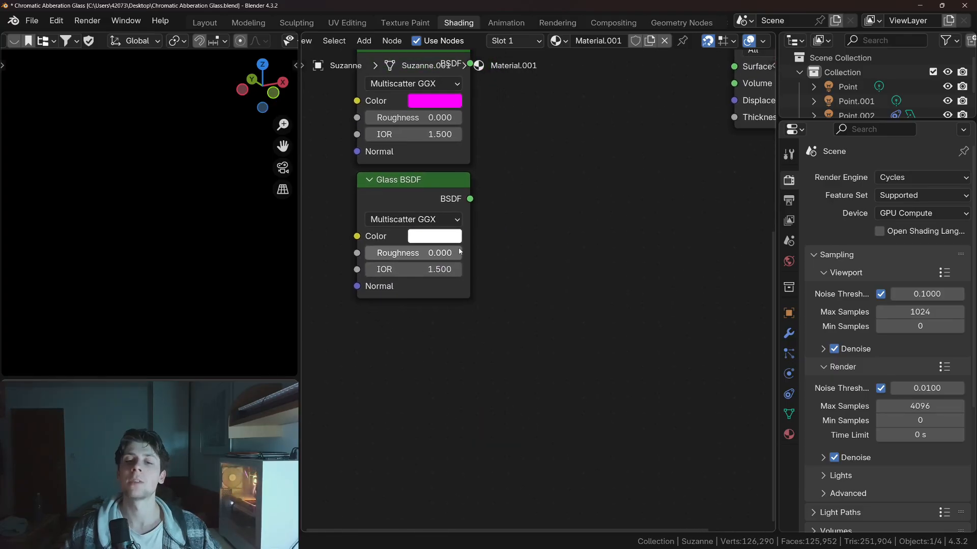
{"action": "left_click", "coordinate": [434, 236]}
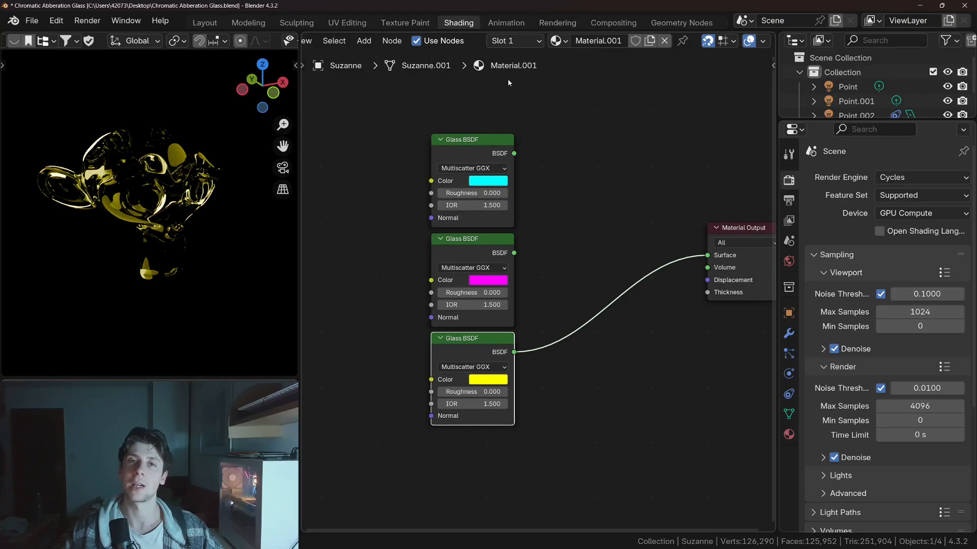
- Add an Add Shader node via 'AD' search to combine the glass shaders
{"action": "type", "text": "AD"}
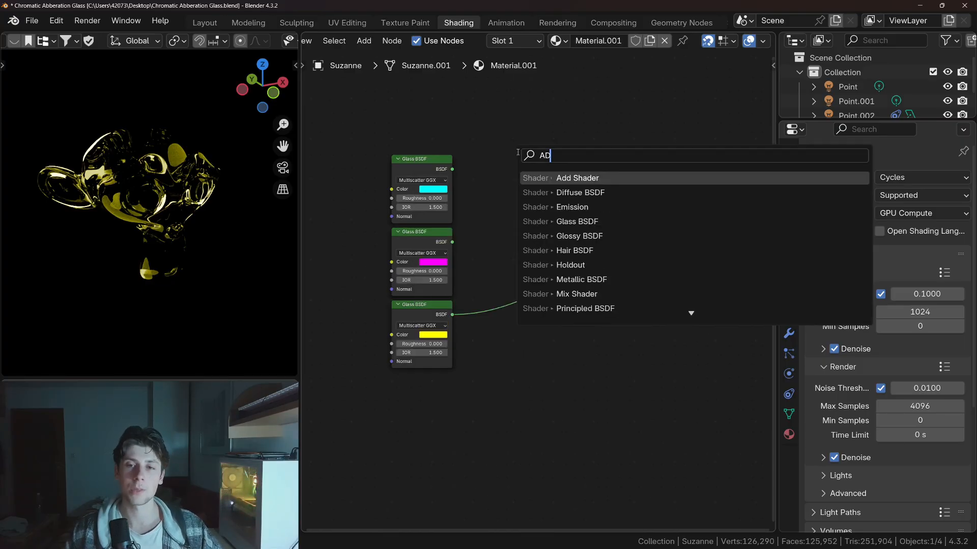
{"action": "left_click", "coordinate": [578, 177]}
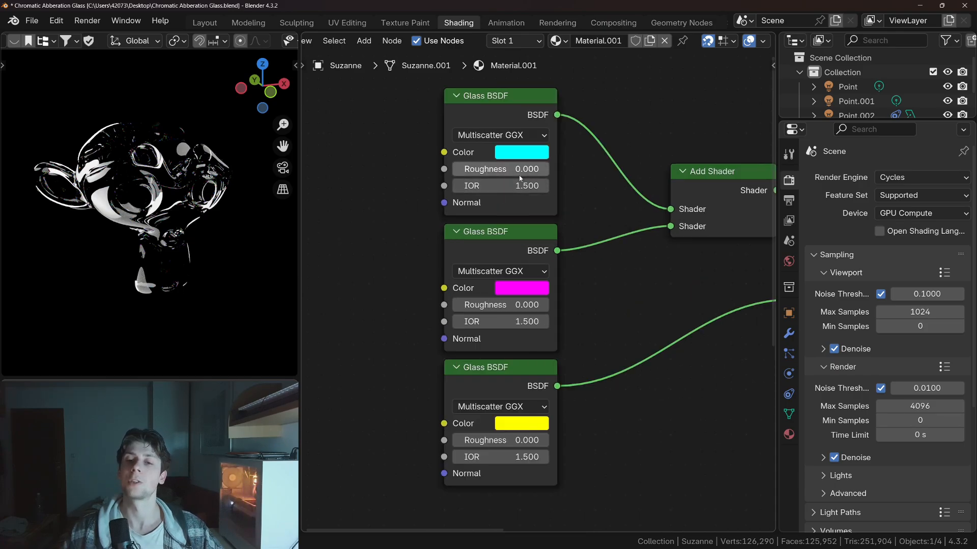
{"action": "mouse_move", "coordinate": [481, 252]}
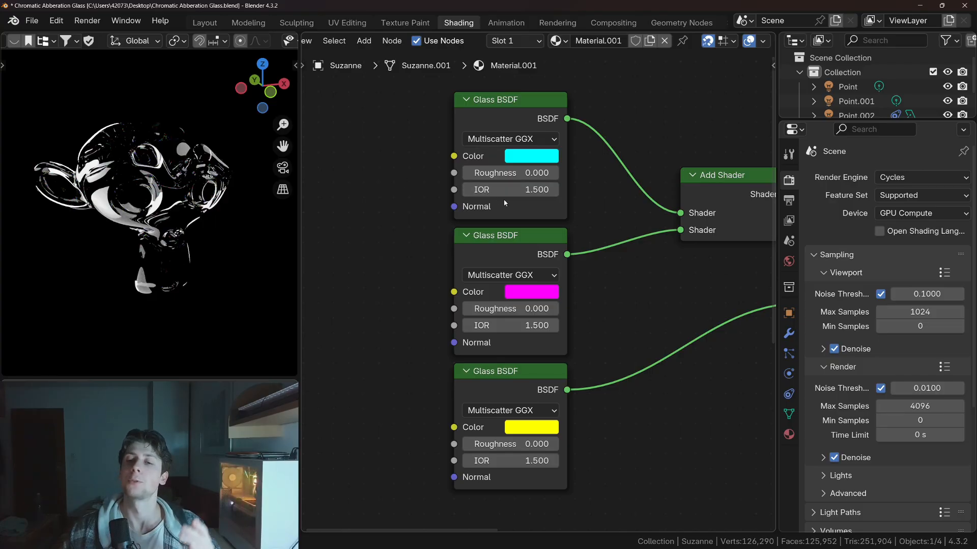
{"action": "mouse_move", "coordinate": [517, 176]}
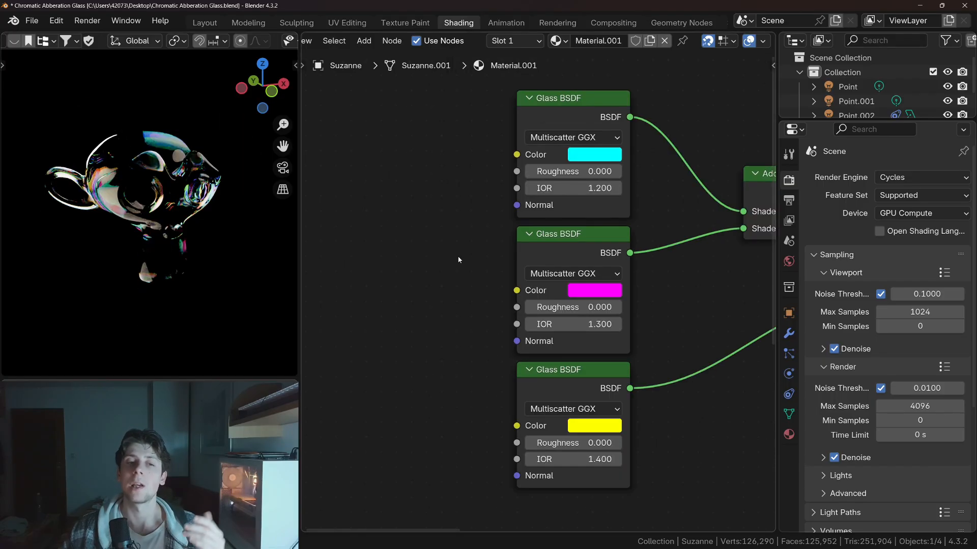
{"action": "mouse_move", "coordinate": [554, 227]}
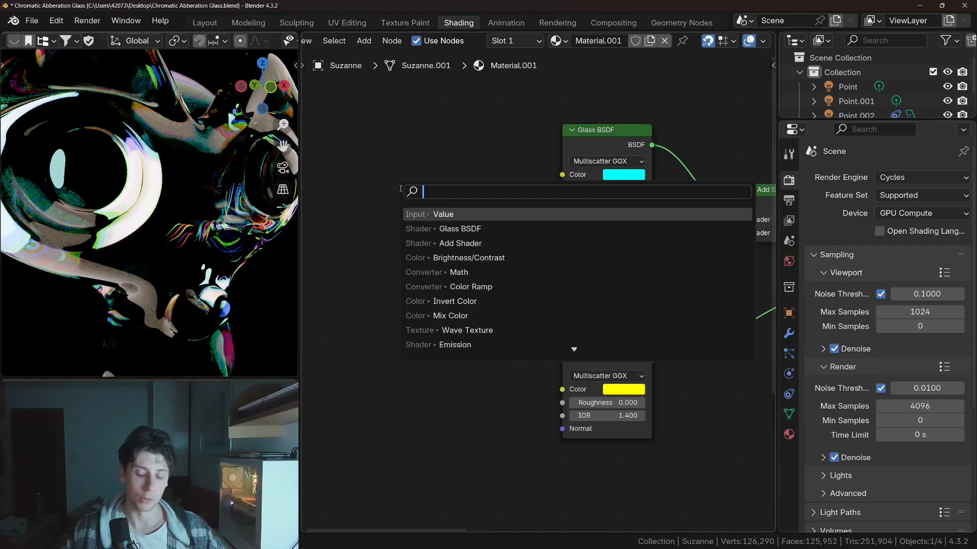
{"action": "left_click", "coordinate": [442, 215]}
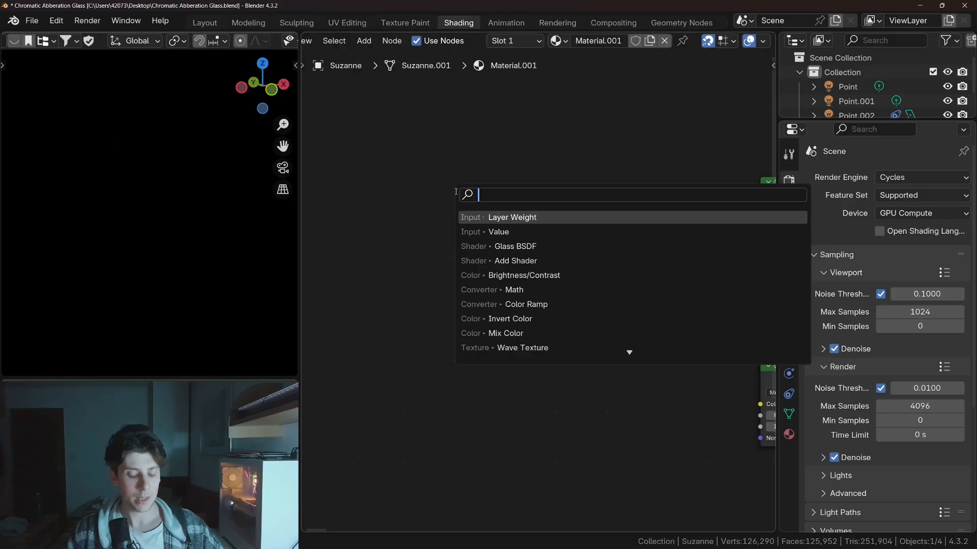
- Feed Layer Weight Facing into the glass shaders and drag mask contrast to about -0.76
{"action": "left_click", "coordinate": [512, 217]}
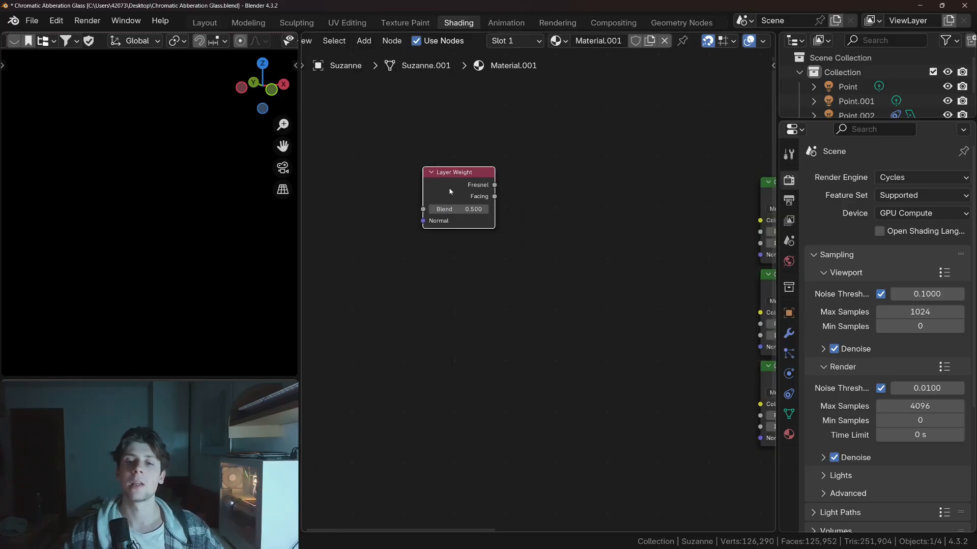
{"action": "left_click_drag", "start_coordinate": [494, 196], "coordinate": [758, 234]}
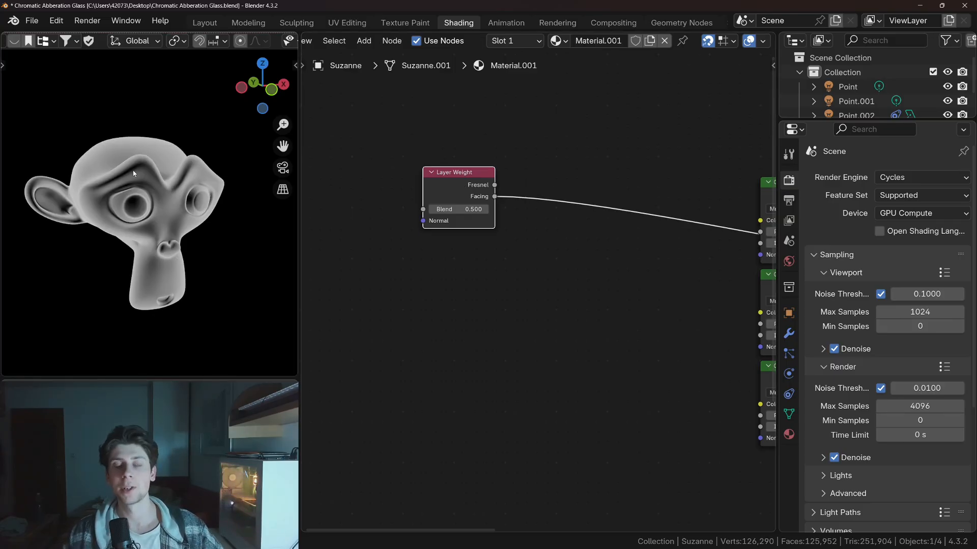
{"action": "mouse_move", "coordinate": [108, 235]}
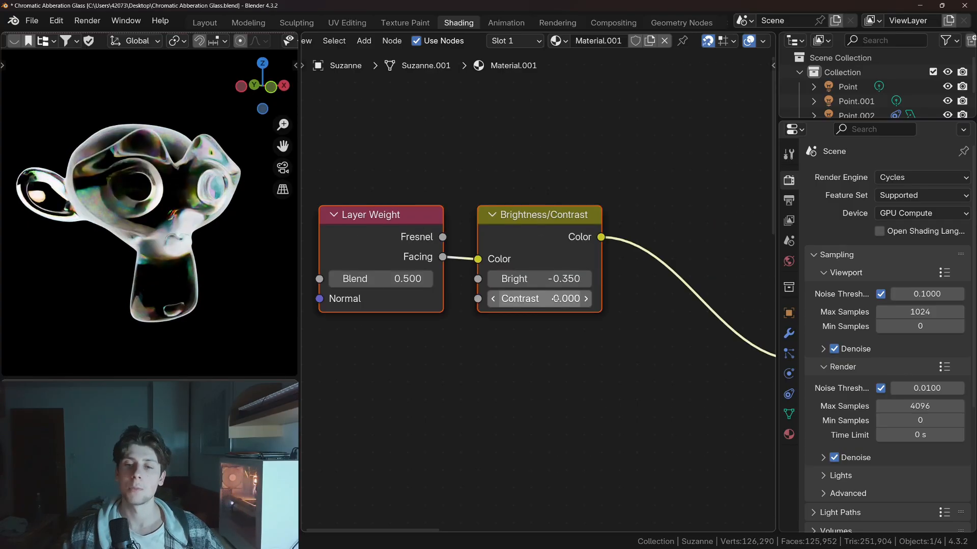
{"action": "left_click_drag", "start_coordinate": [539, 298], "coordinate": [496, 298]}
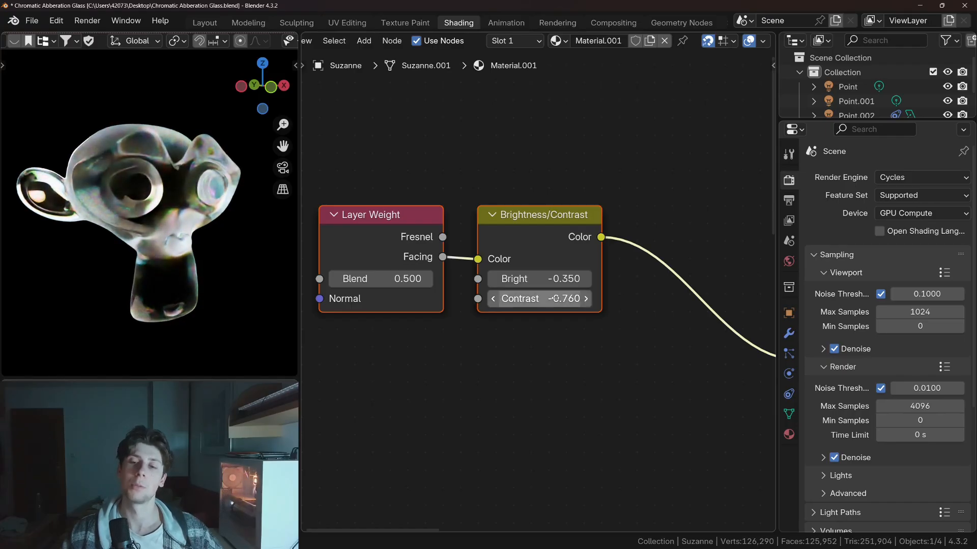
{"action": "left_click_drag", "start_coordinate": [560, 299], "coordinate": [537, 298]}
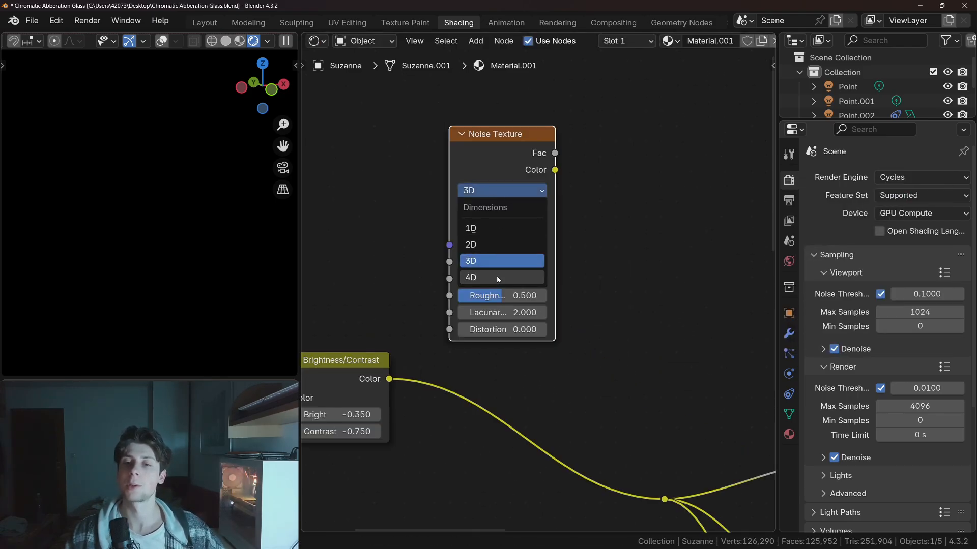
- Make the Noise Texture 4D and blend it with the facing mask using Linear Light
{"action": "left_click", "coordinate": [470, 277]}
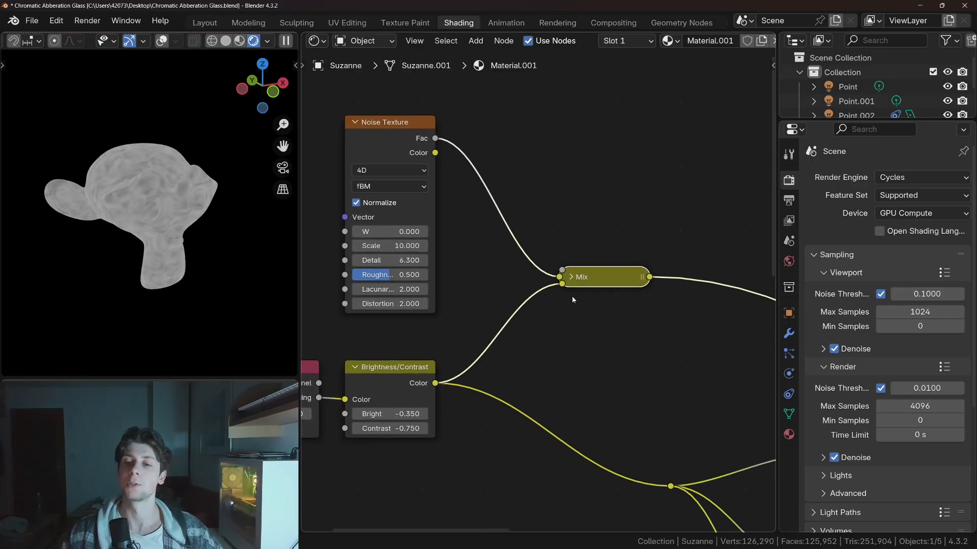
{"action": "left_click", "coordinate": [572, 253]}
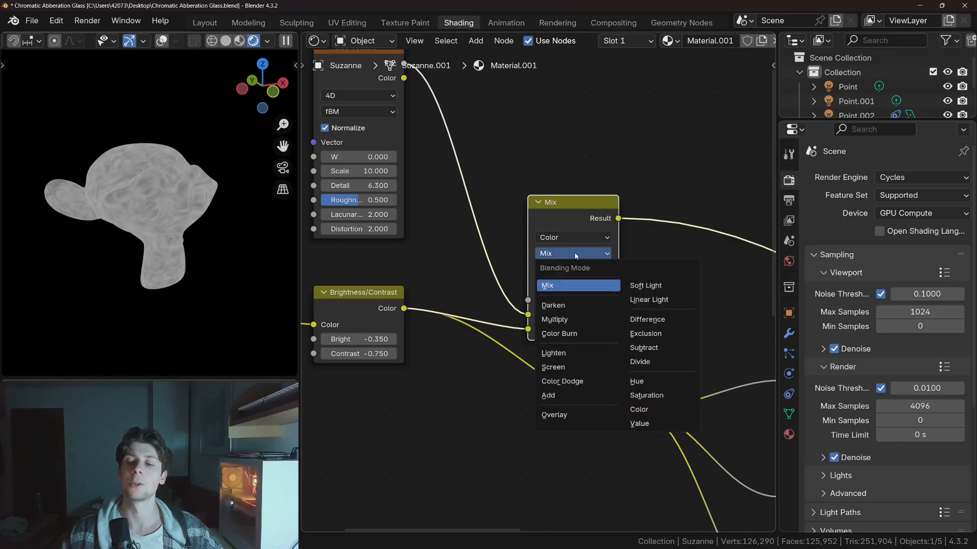
{"action": "left_click", "coordinate": [648, 299]}
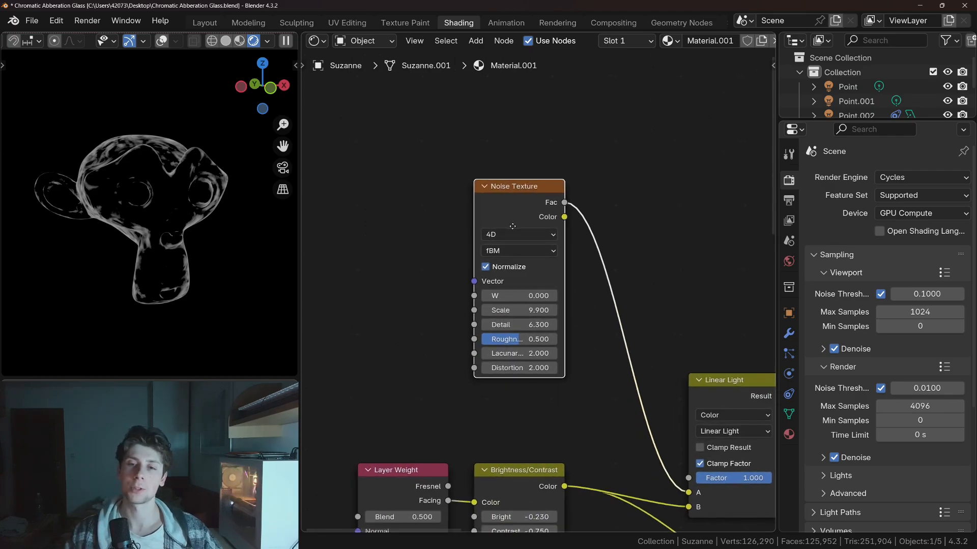
- Search 'node' in Edit > Preferences Add-ons to confirm Node Wrangler is enabled
{"action": "left_click_drag", "start_coordinate": [511, 224], "coordinate": [570, 214]}
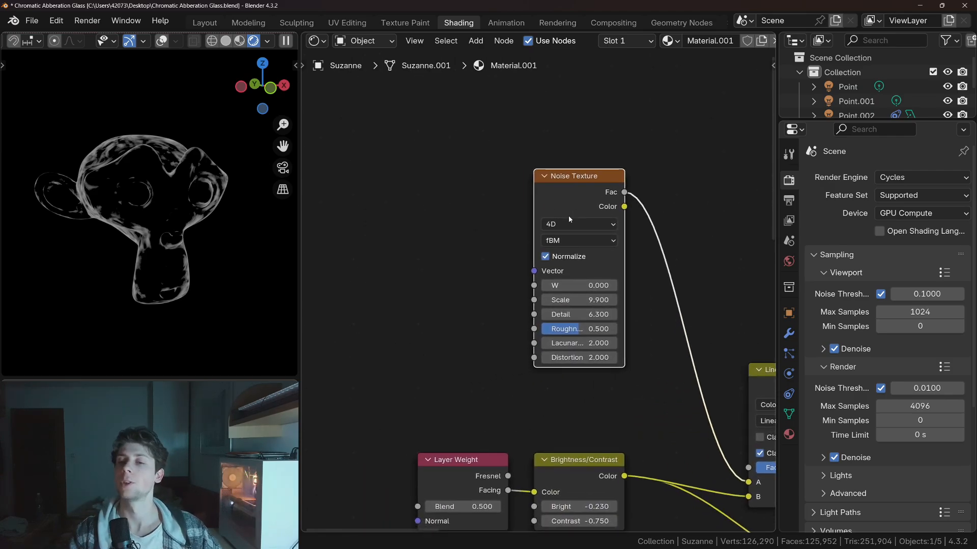
{"action": "left_click", "coordinate": [55, 20]}
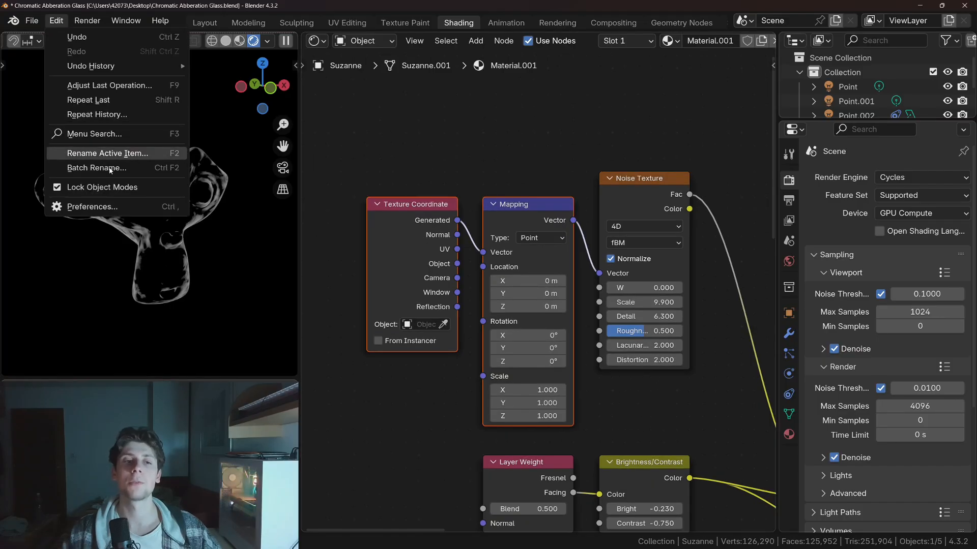
{"action": "left_click", "coordinate": [92, 207]}
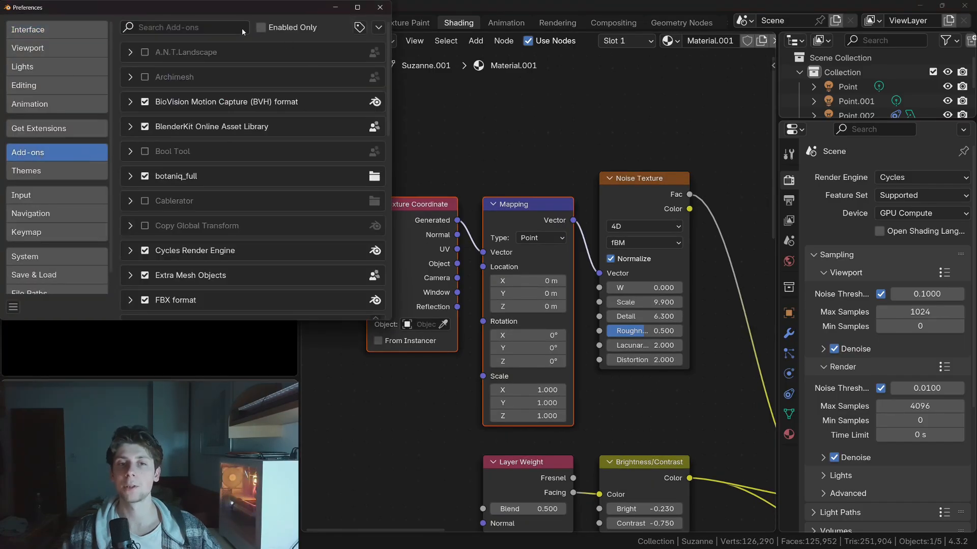
{"action": "type", "text": "node"}
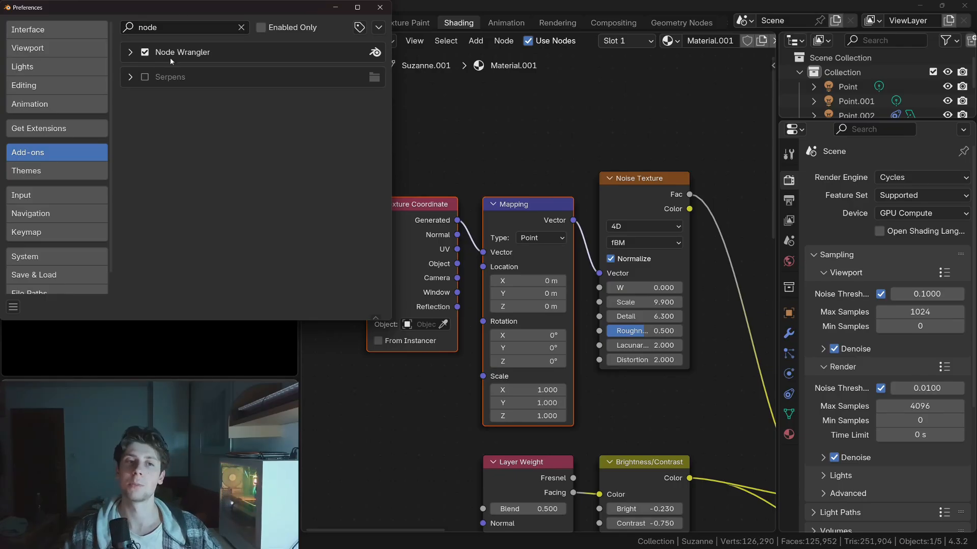
{"action": "left_click", "coordinate": [378, 7]}
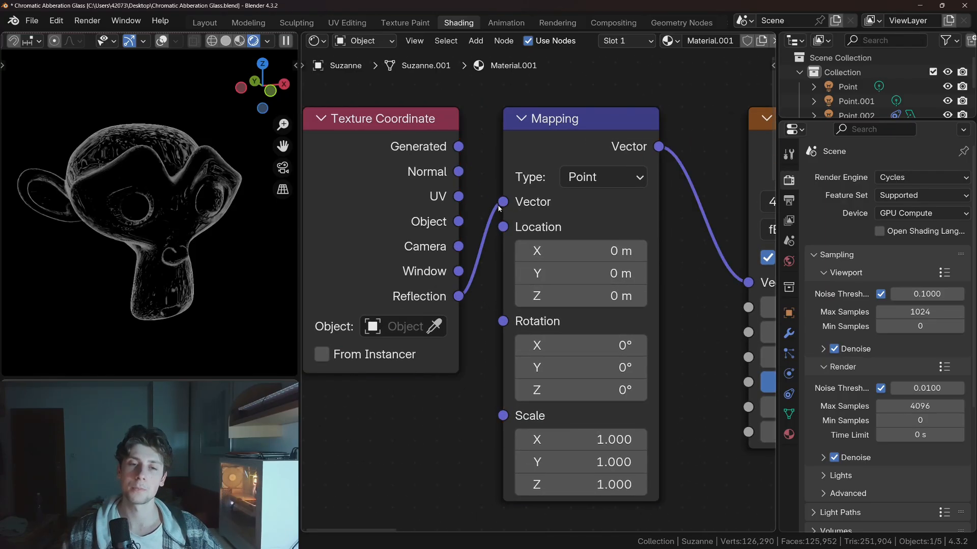
{"action": "mouse_move", "coordinate": [456, 270]}
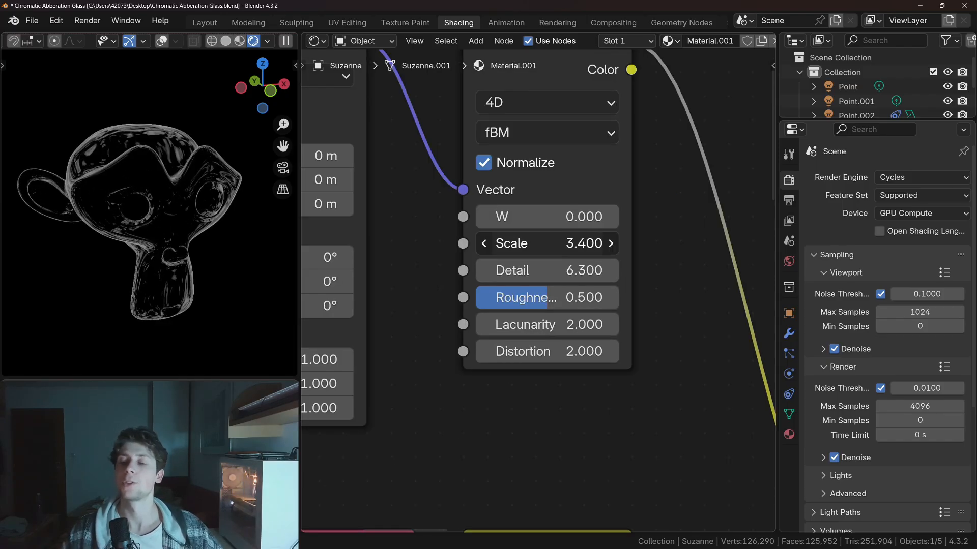
- Lower the Noise Texture scale to 3.4 for broader reflection streaks
{"action": "left_click_drag", "start_coordinate": [548, 243], "coordinate": [510, 243]}
{"action": "type", "text": "c"}
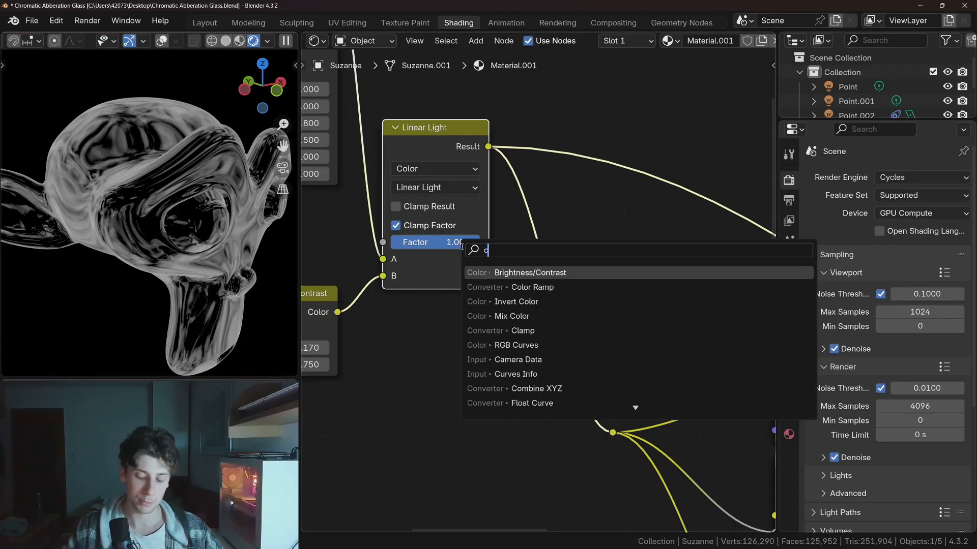
- Add a Color Ramp after Linear Light and pull its white stop toward the middle
{"action": "left_click", "coordinate": [532, 286]}
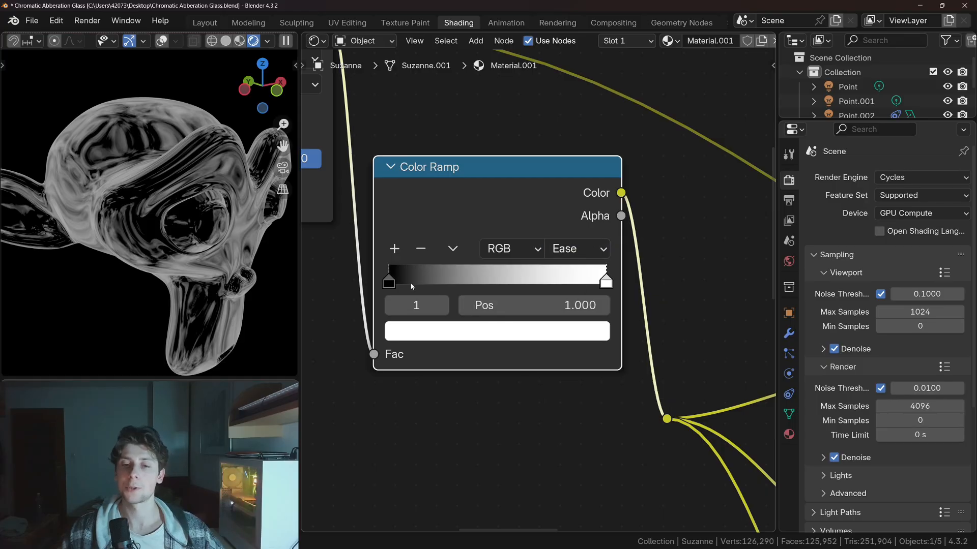
{"action": "left_click_drag", "start_coordinate": [604, 279], "coordinate": [534, 323]}
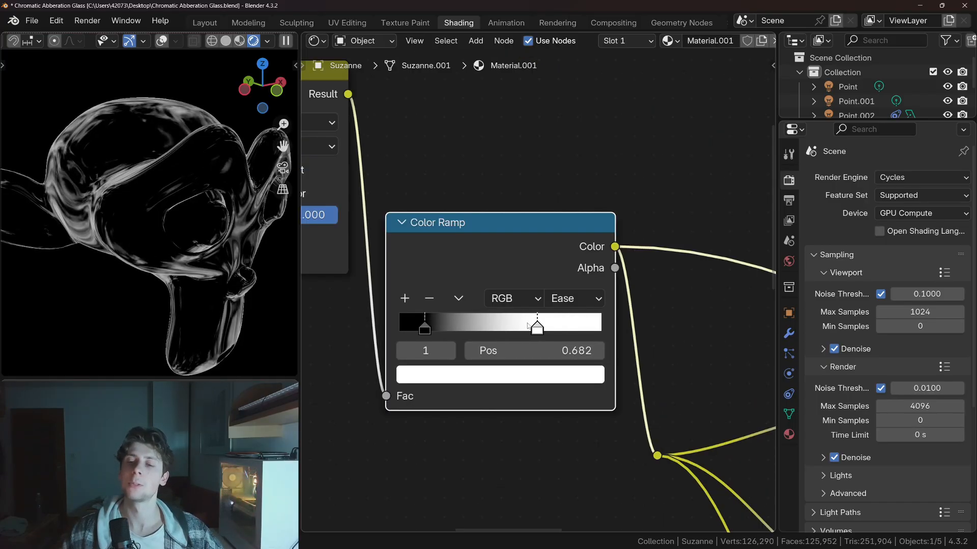
{"action": "left_click", "coordinate": [500, 373]}
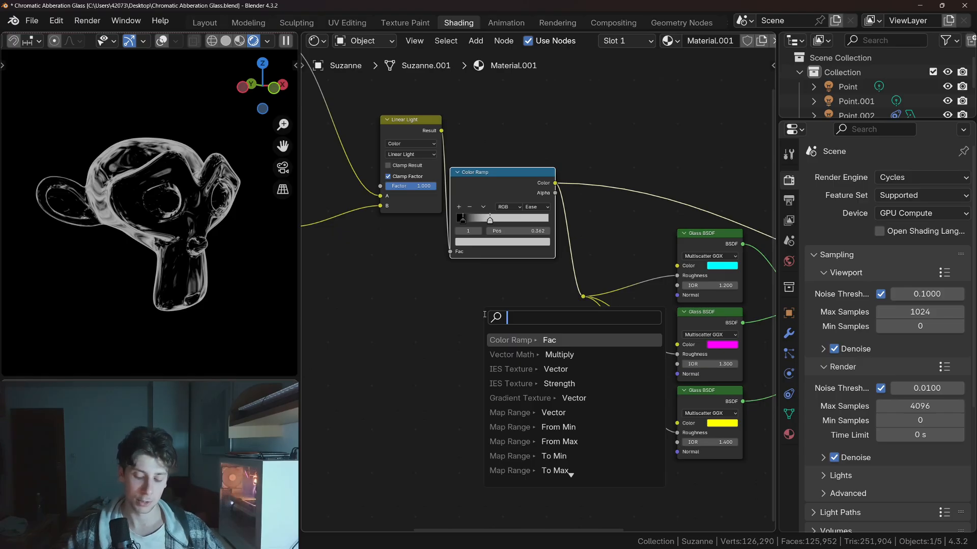
- Add a Bump node at strength 1 from the noise ramp and bring in the Scratches 6 image
{"action": "type", "text": "bum"}
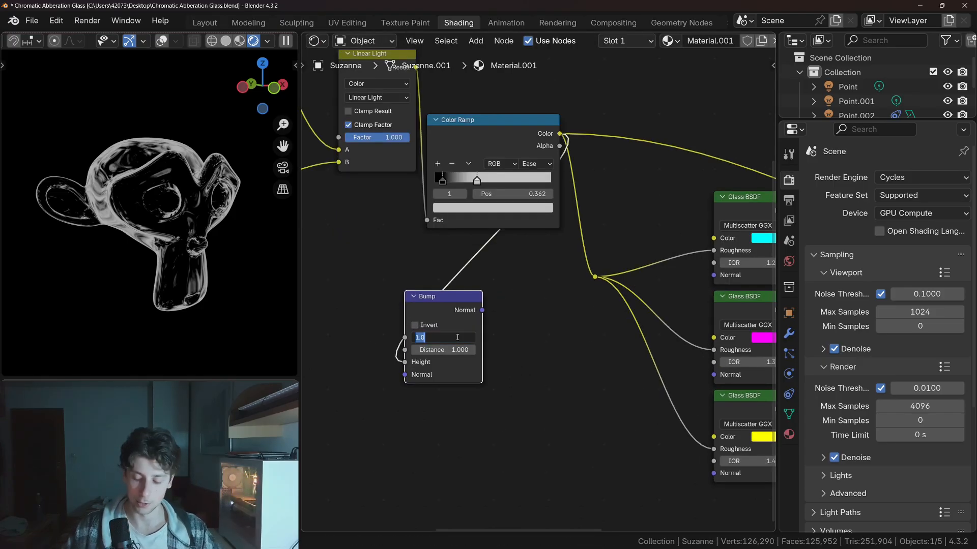
{"action": "key", "text": "ctrl+a"}
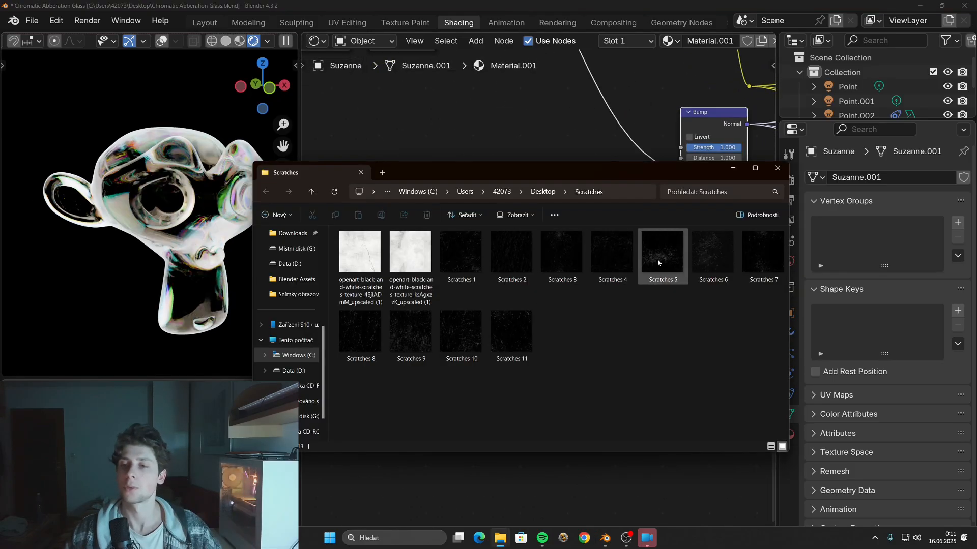
{"action": "left_click", "coordinate": [713, 255]}
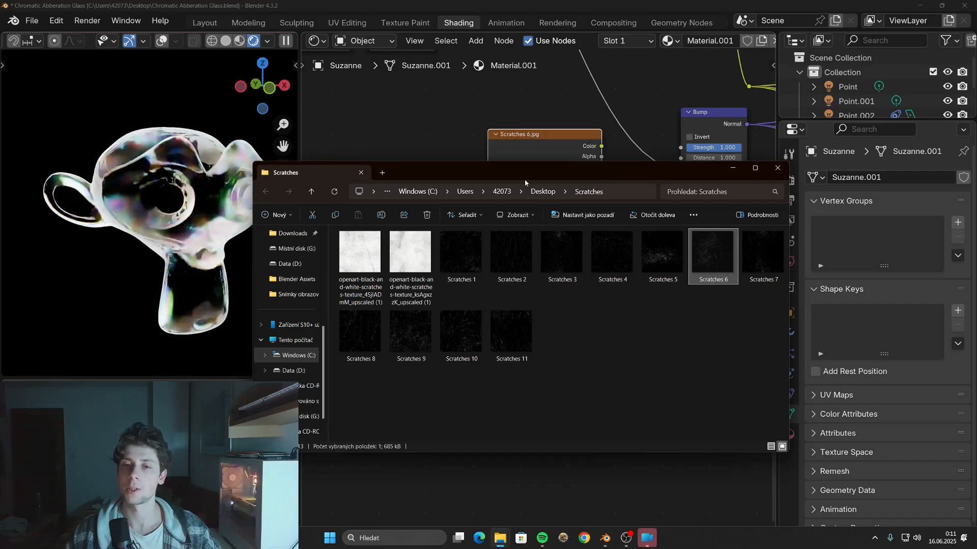
{"action": "double_click", "coordinate": [712, 250]}
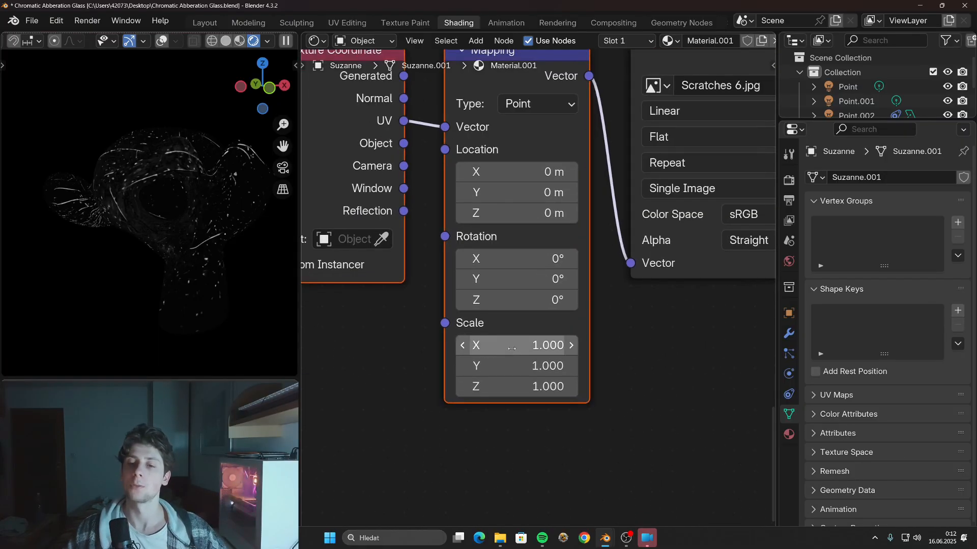
- Set the scratches UV mapping scale to 3 and clamp its color ramp white stop near 0.915
{"action": "double_click", "coordinate": [515, 345]}
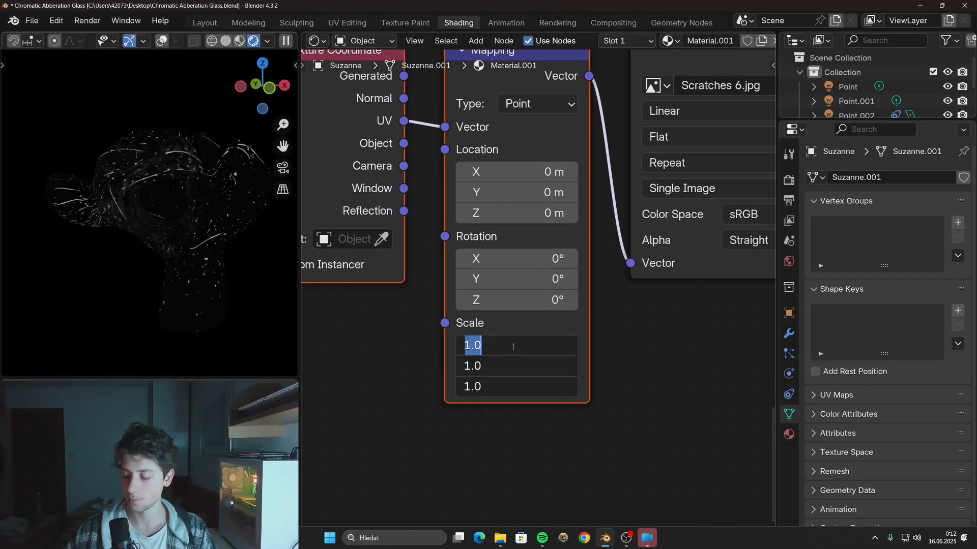
{"action": "type", "text": "3.000"}
{"action": "type", "text": "color"}
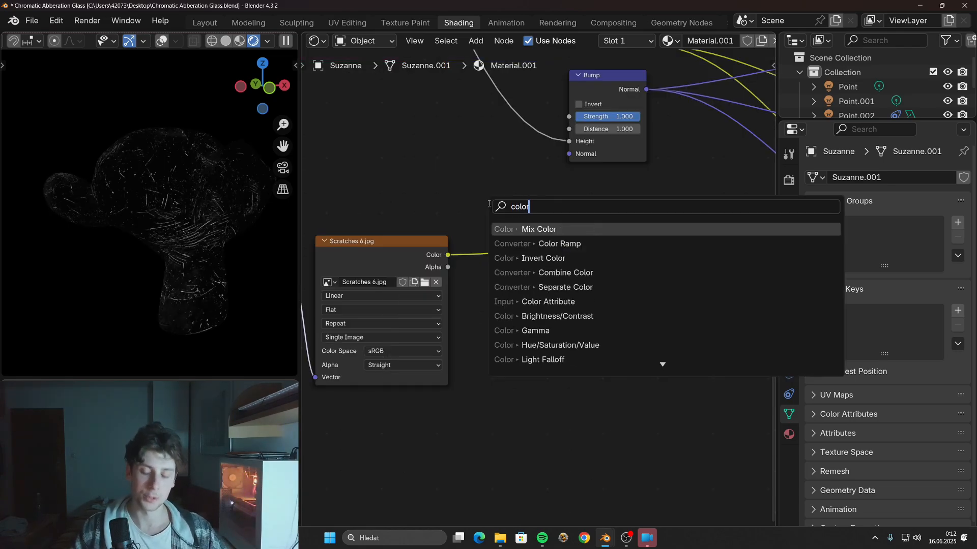
{"action": "left_click", "coordinate": [558, 243]}
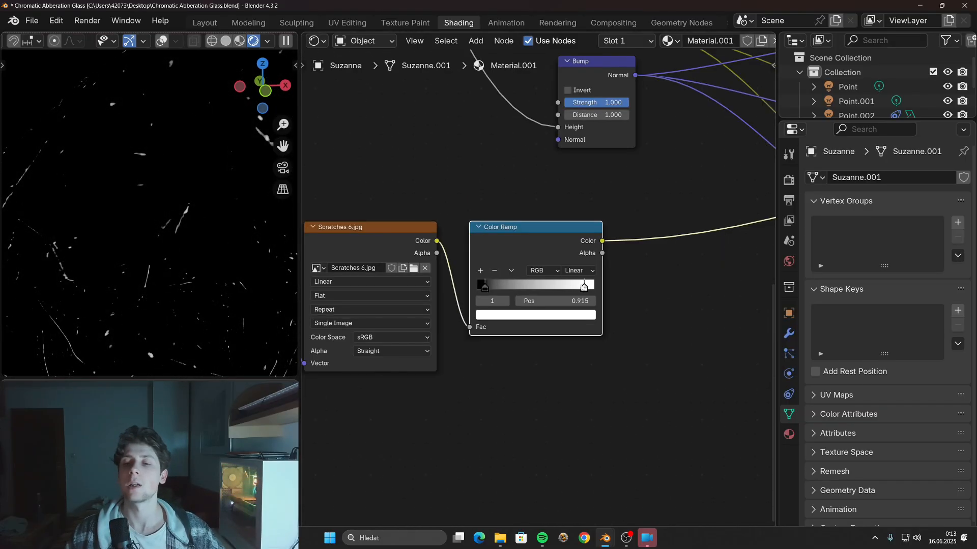
{"action": "left_click_drag", "start_coordinate": [584, 285], "coordinate": [565, 288]}
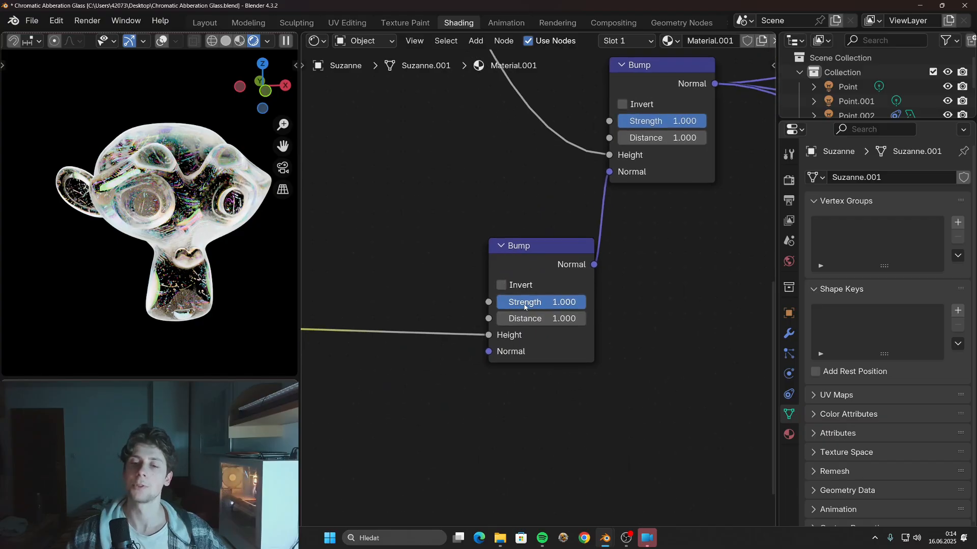
- Adjust the scratches bump strength and chain its Normal into the noise bump
{"action": "double_click", "coordinate": [540, 302]}
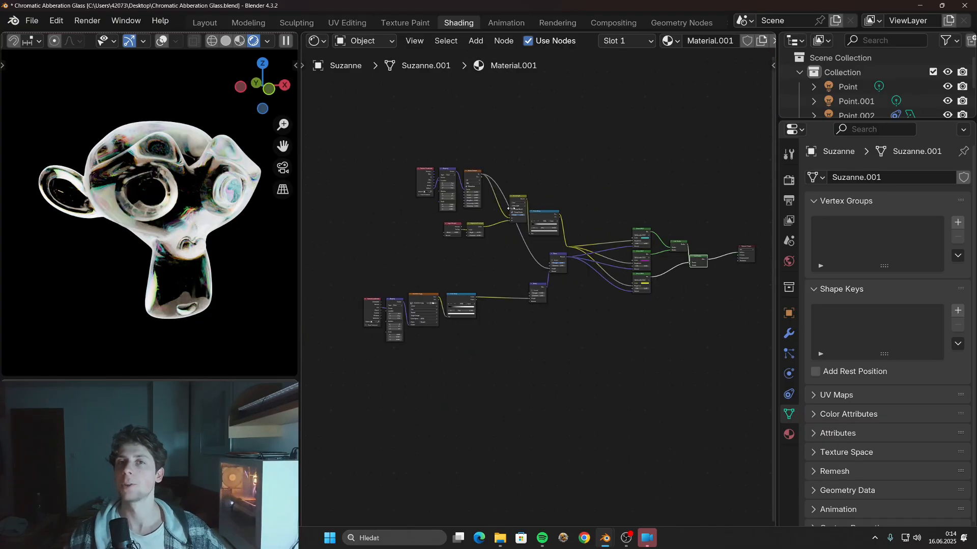
{"action": "left_click", "coordinate": [854, 144]}
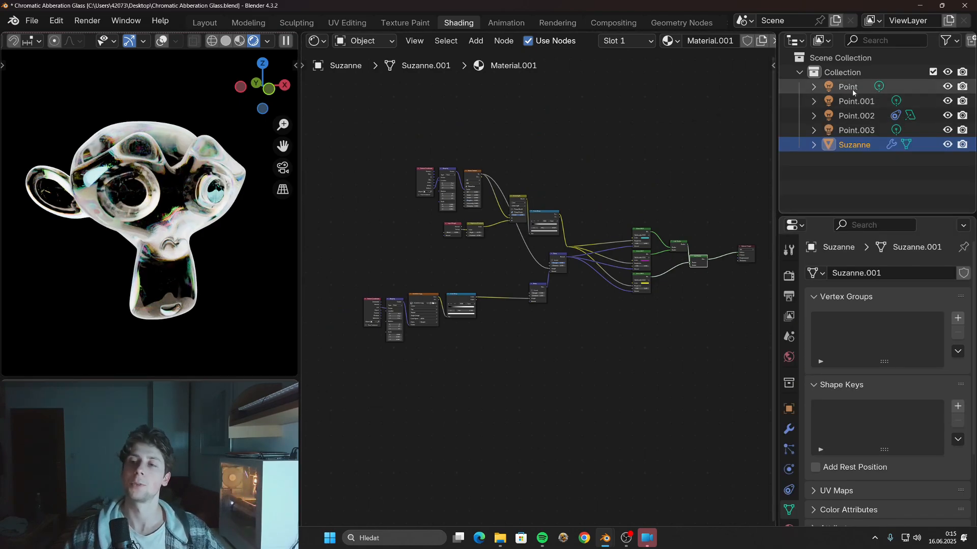
- Recolour the Point and Point.001 lights to pink and blue
{"action": "left_click", "coordinate": [848, 86]}
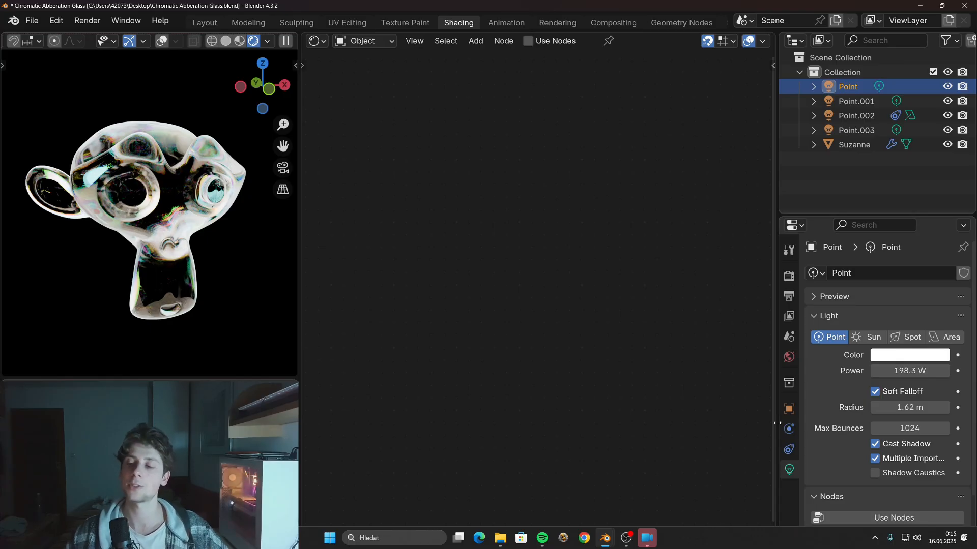
{"action": "left_click", "coordinate": [908, 355]}
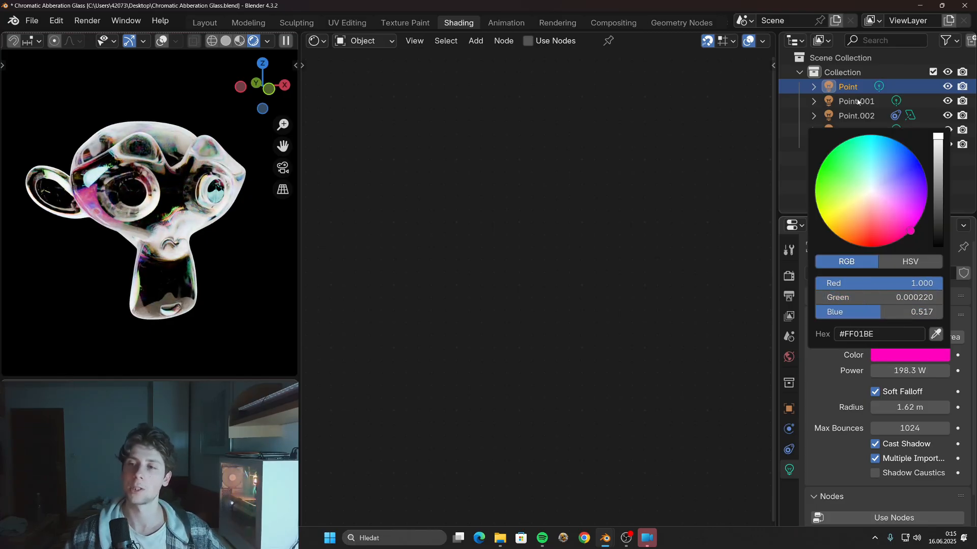
{"action": "left_click", "coordinate": [910, 175]}
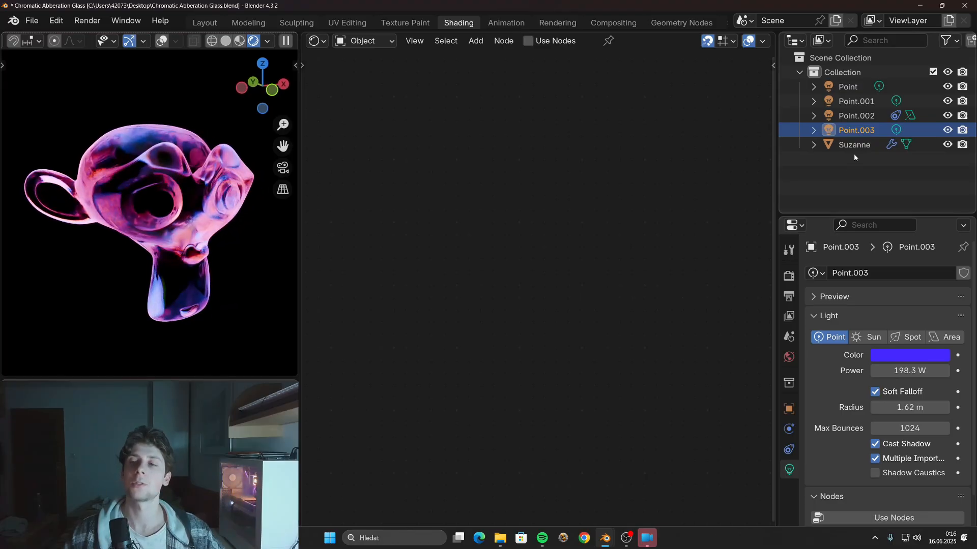
{"action": "left_click", "coordinate": [856, 101]}
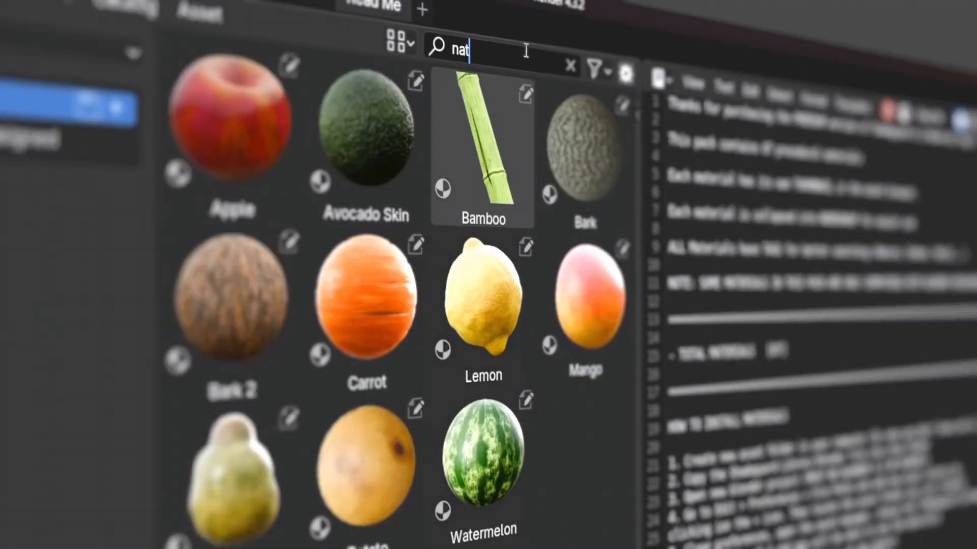
- Search the asset library for 'fruit', then for 'dama' damaged-surface materials
{"action": "type", "text": "fruit"}
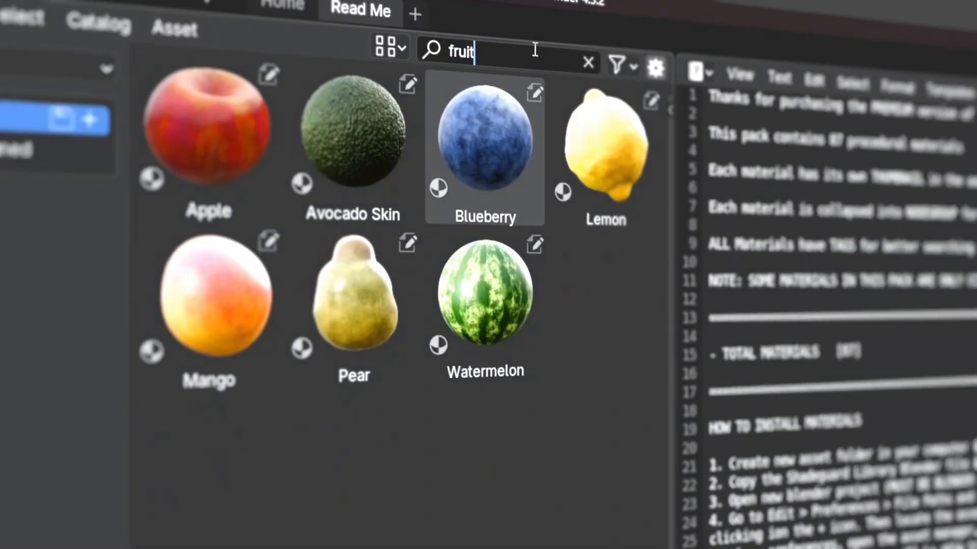
{"action": "type", "text": "dama"}
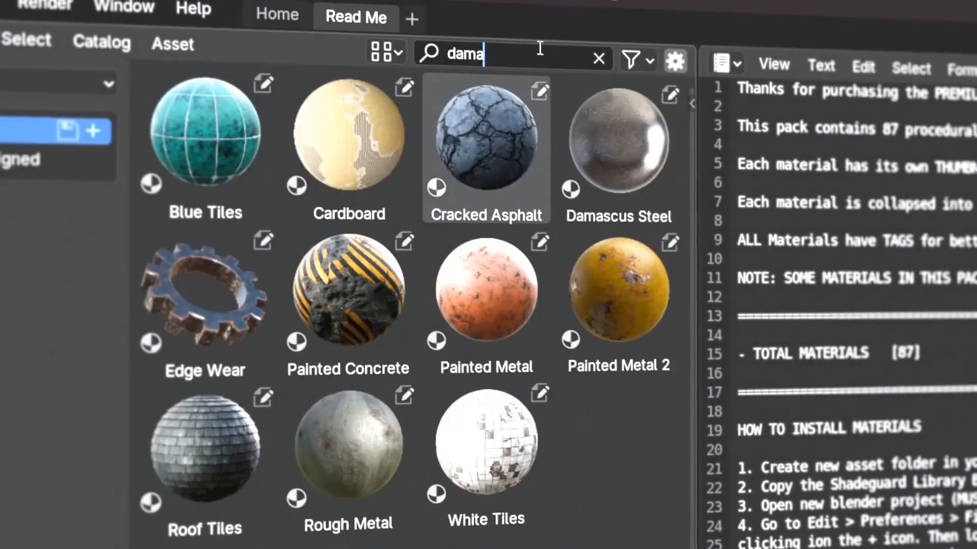